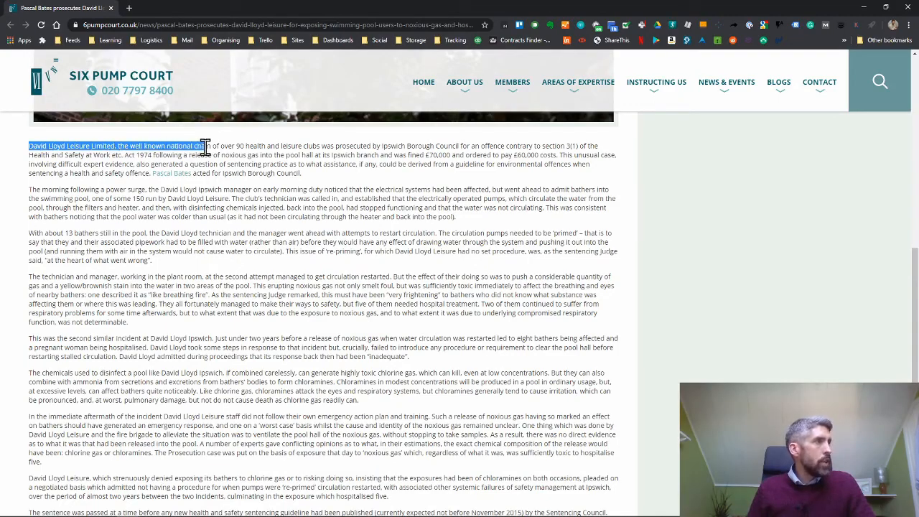
# - Highlight the opening sentence stating David Lloyd Leisure was prosecuted by Ipswich Borough Council
pyautogui.moveTo(209, 147); pyautogui.dragTo(316, 145)
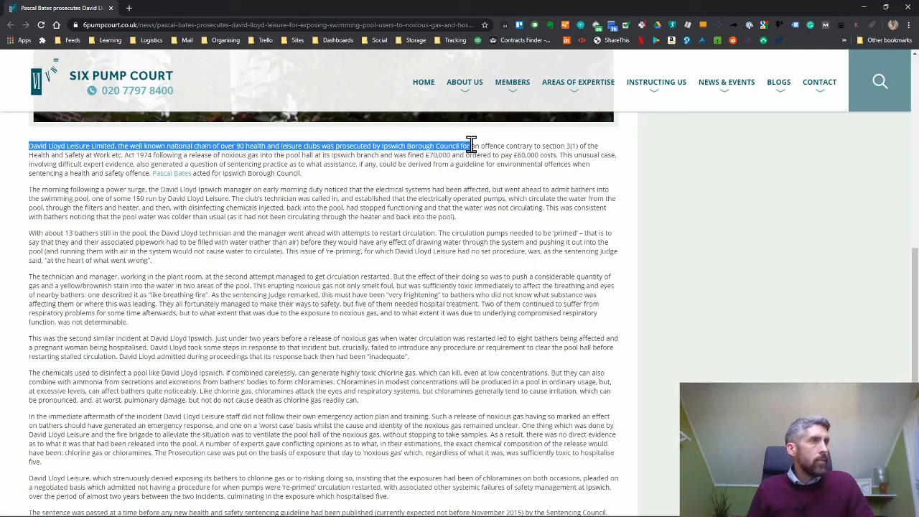
pyautogui.moveTo(473, 181)
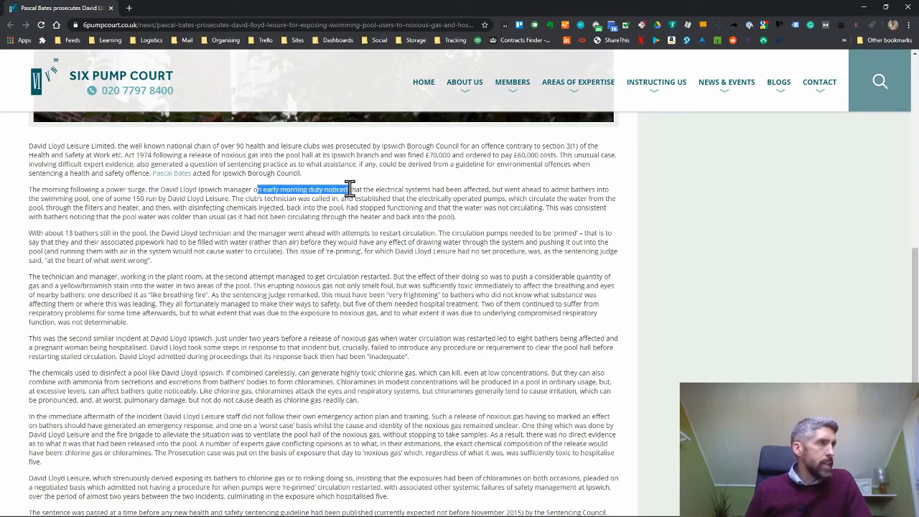
# - Highlight the early-morning duty manager phrase and the words about the affected electrical systems
pyautogui.moveTo(347, 189); pyautogui.dragTo(488, 189)
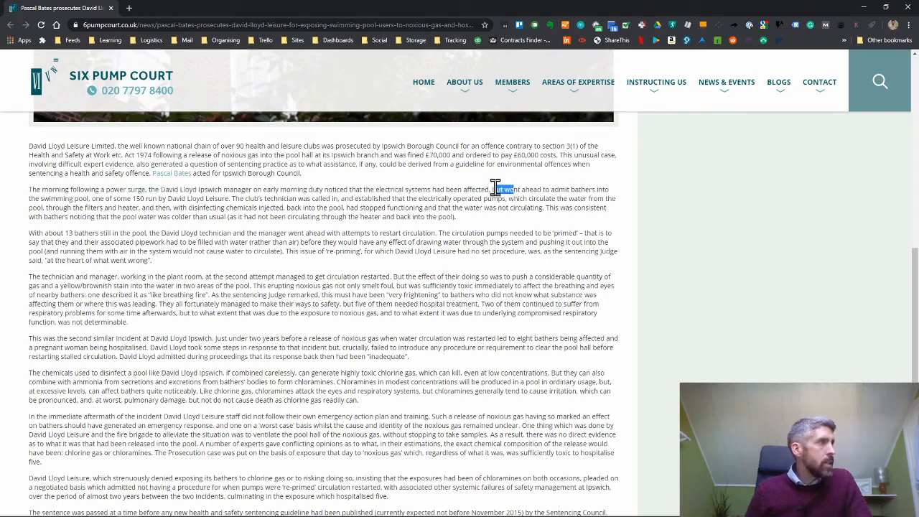
pyautogui.moveTo(496, 190); pyautogui.dragTo(230, 199)
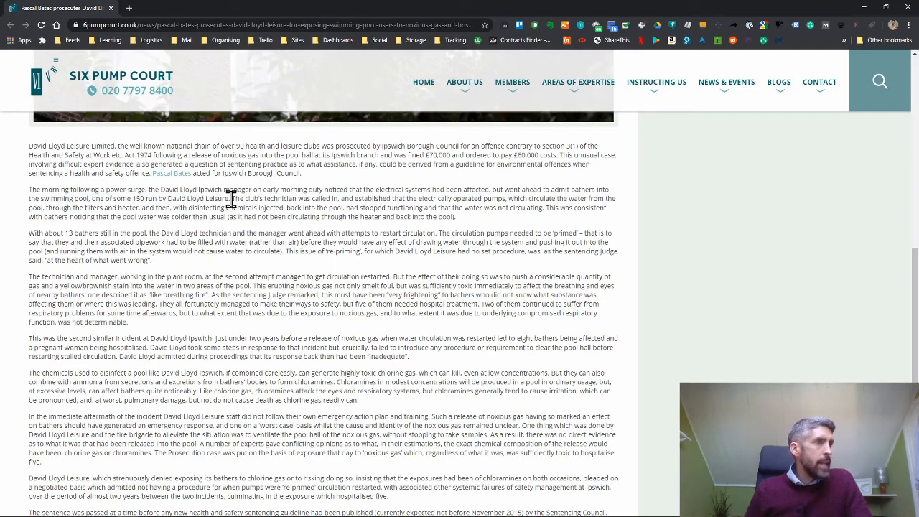
pyautogui.moveTo(372, 202)
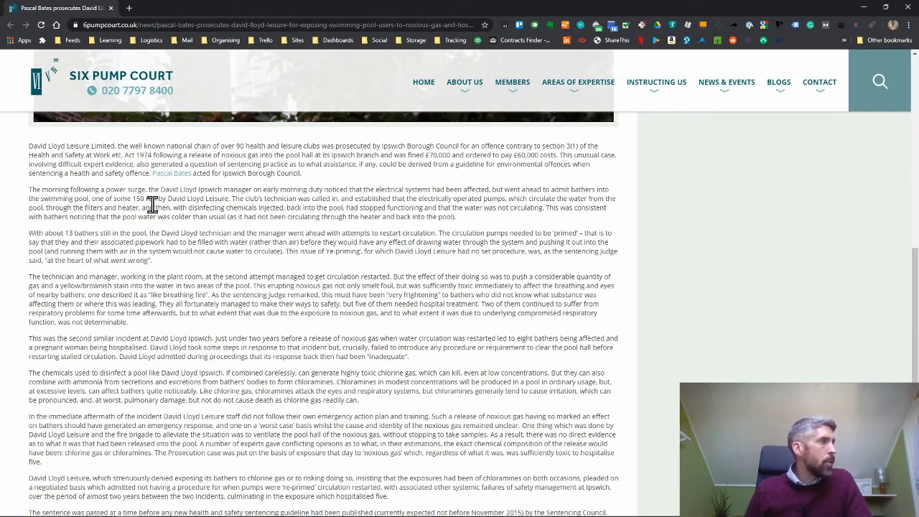
pyautogui.moveTo(340, 205)
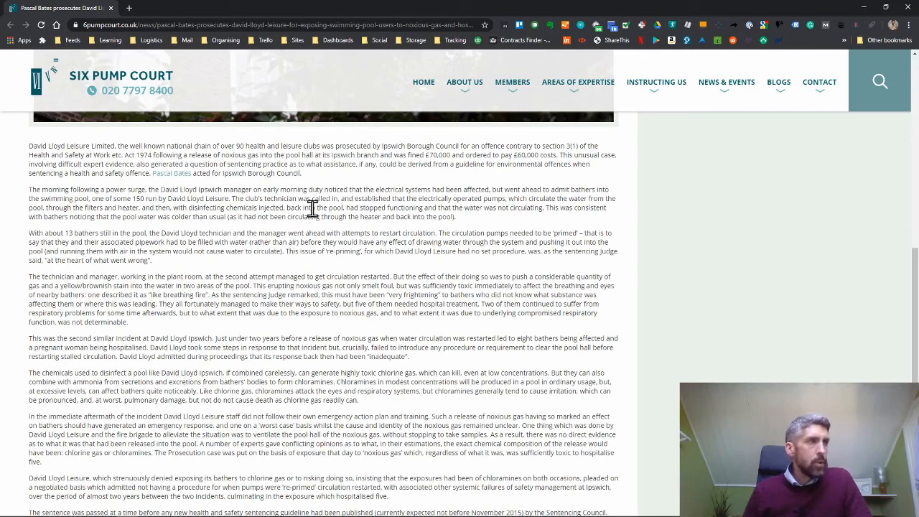
pyautogui.moveTo(482, 236)
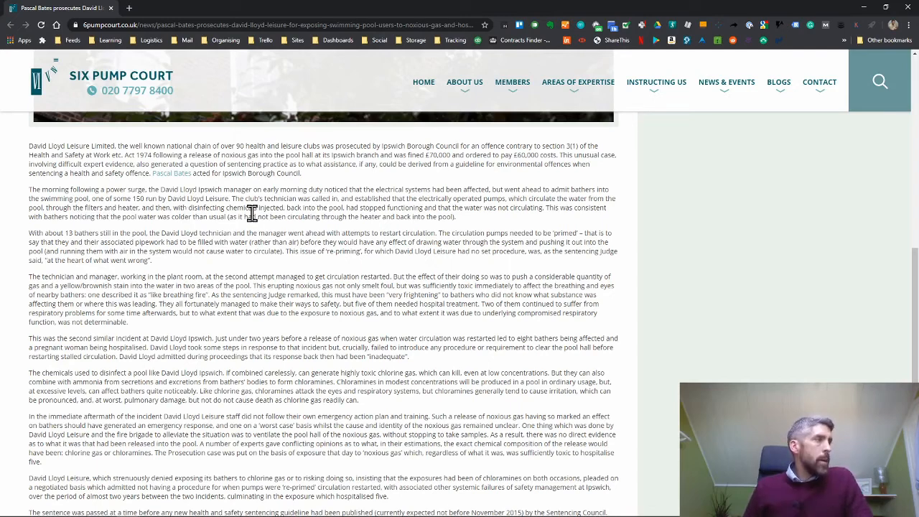
pyautogui.moveTo(186, 236)
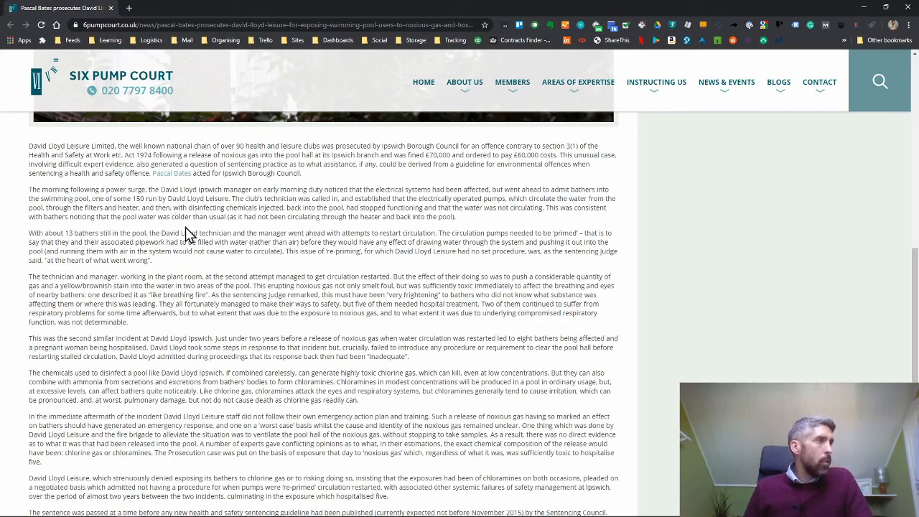
pyautogui.moveTo(227, 232)
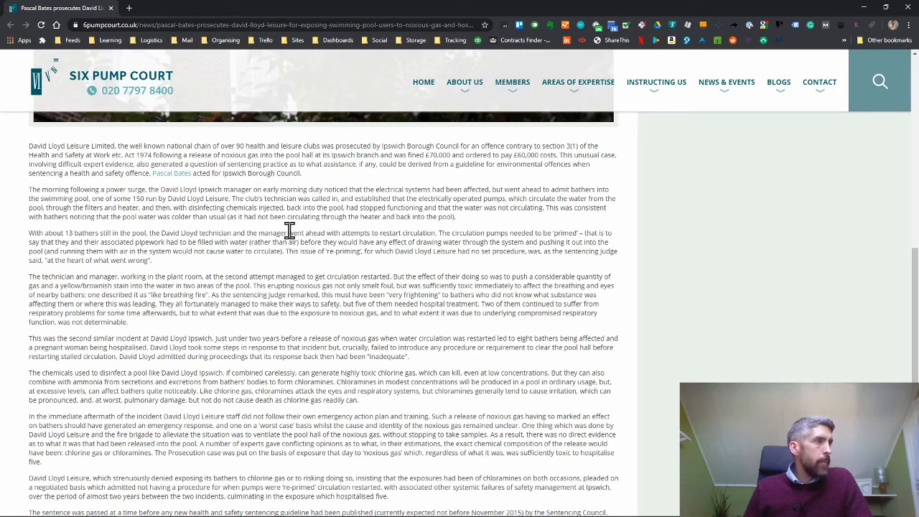
# - Highlight the attempts to restart circulation, the word 'primed', and why the pumps needed filling with water
pyautogui.moveTo(287, 233); pyautogui.dragTo(437, 232)
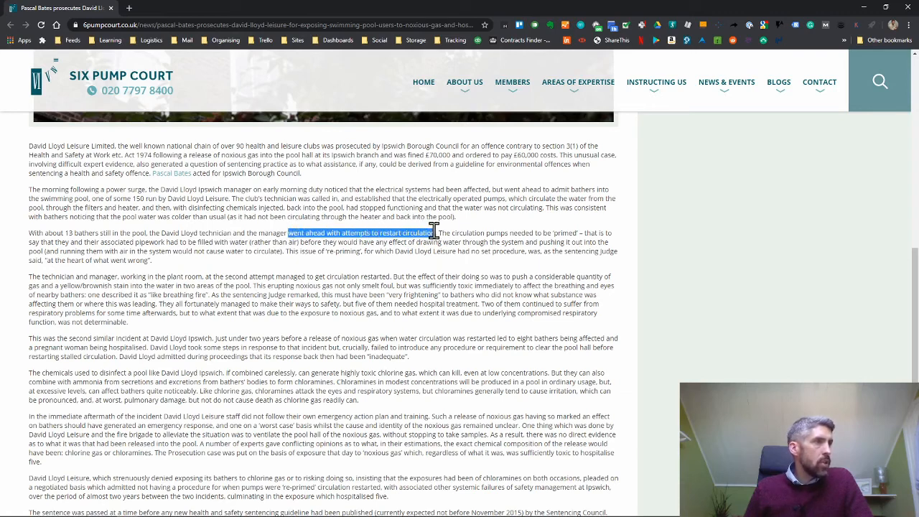
pyautogui.moveTo(498, 199)
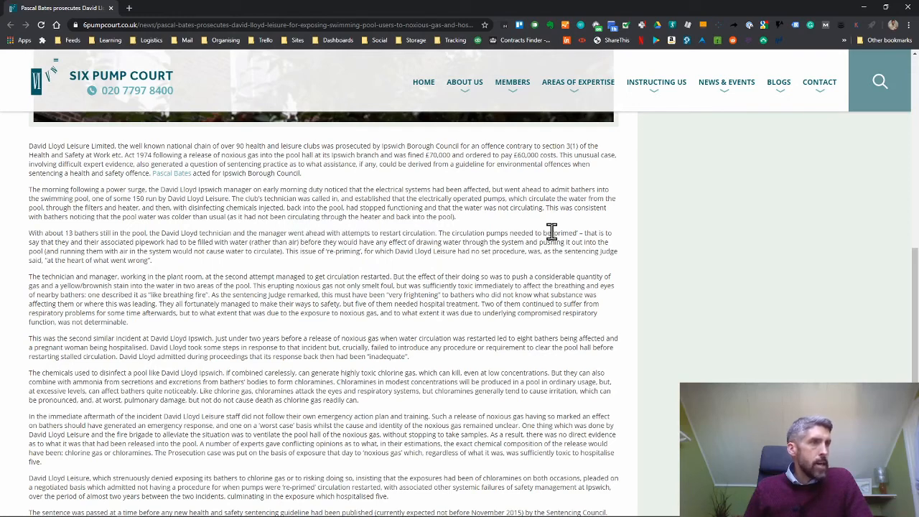
pyautogui.doubleClick(565, 233)
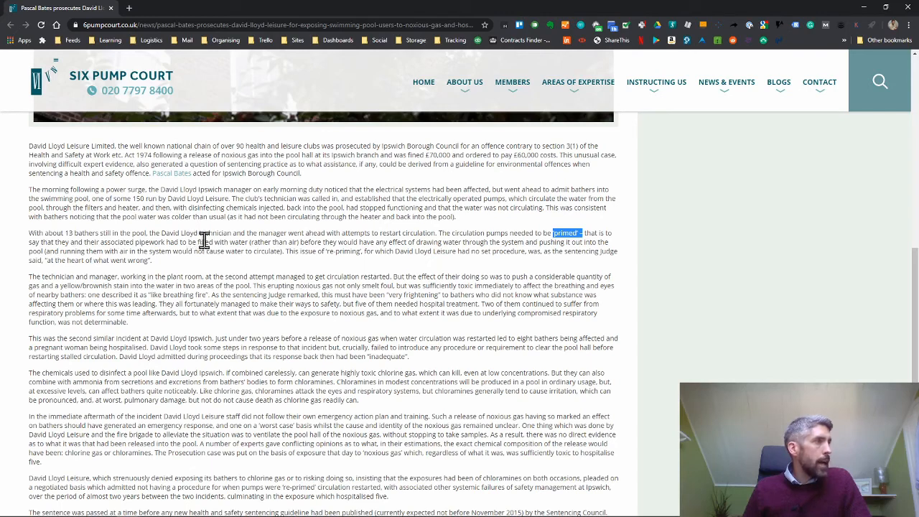
pyautogui.moveTo(221, 242)
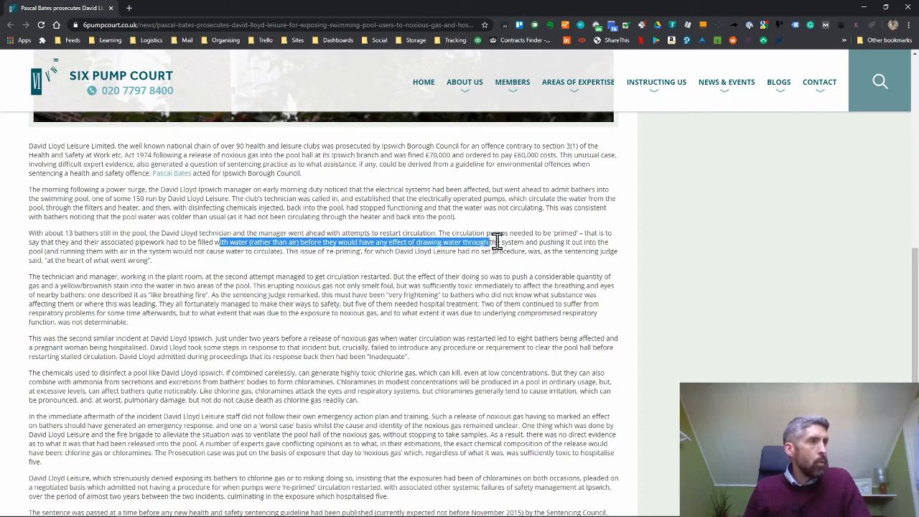
pyautogui.moveTo(496, 242); pyautogui.dragTo(610, 242)
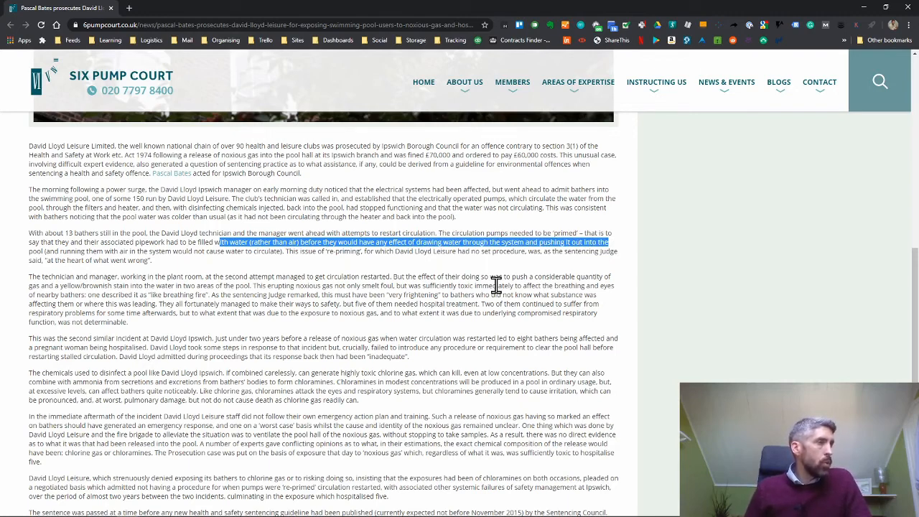
pyautogui.moveTo(321, 264)
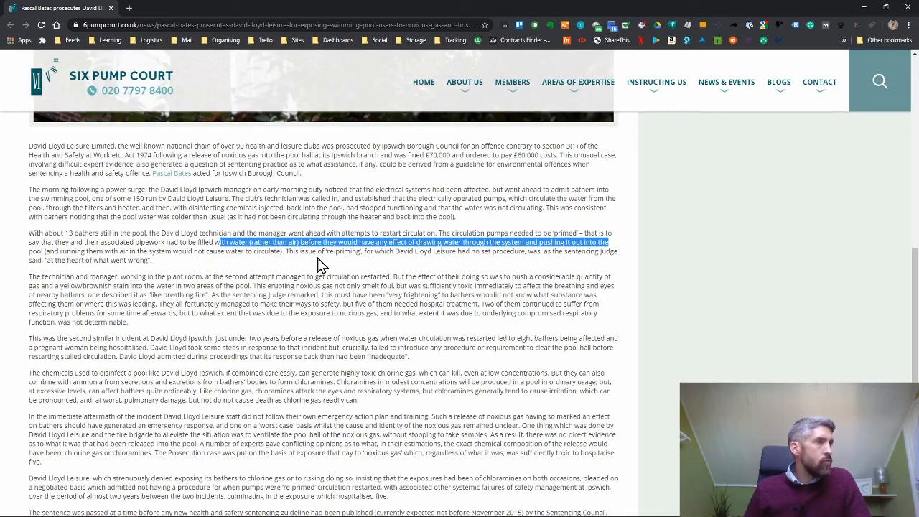
# - Clear that selection and highlight the sentence saying the club had no re-priming procedure
pyautogui.click(323, 252)
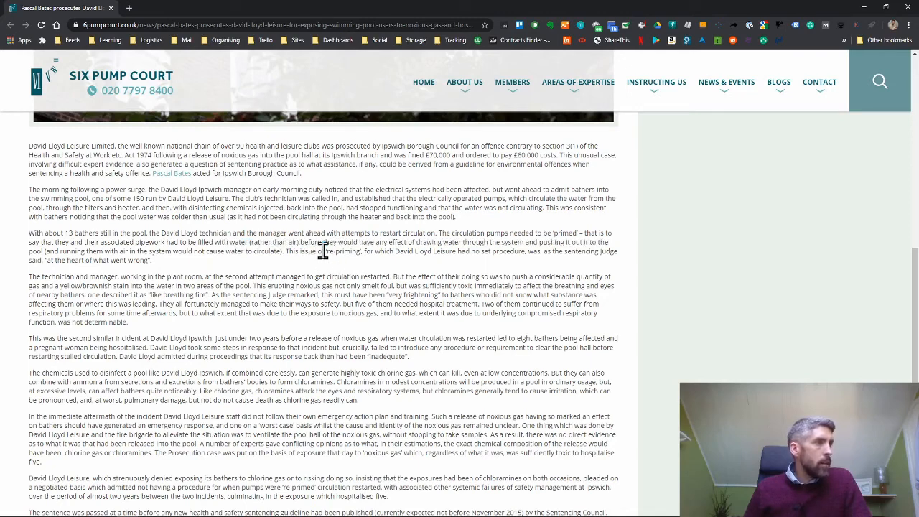
pyautogui.moveTo(325, 251); pyautogui.dragTo(480, 251)
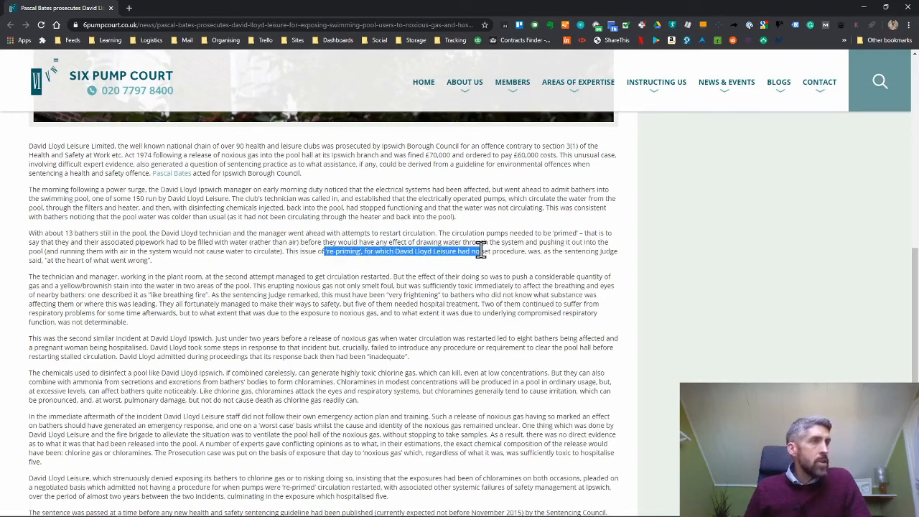
pyautogui.moveTo(477, 250); pyautogui.dragTo(528, 250)
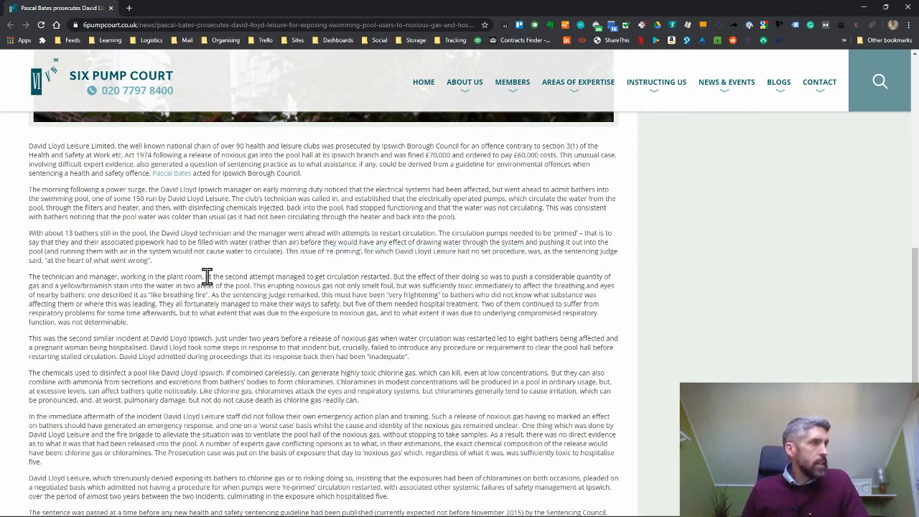
# - Highlight the successful second restart, the considerable quantity of gas pushed out, and the gas cloud description
pyautogui.moveTo(209, 276); pyautogui.dragTo(391, 276)
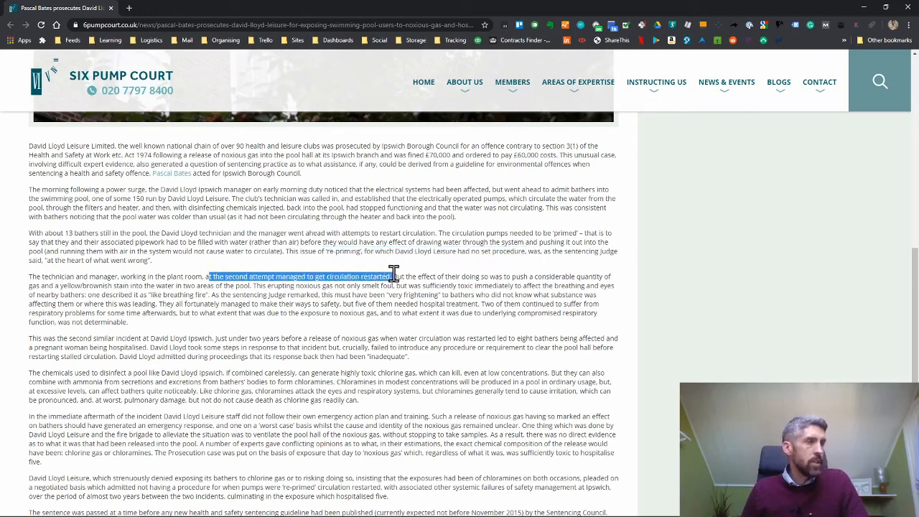
pyautogui.moveTo(441, 231)
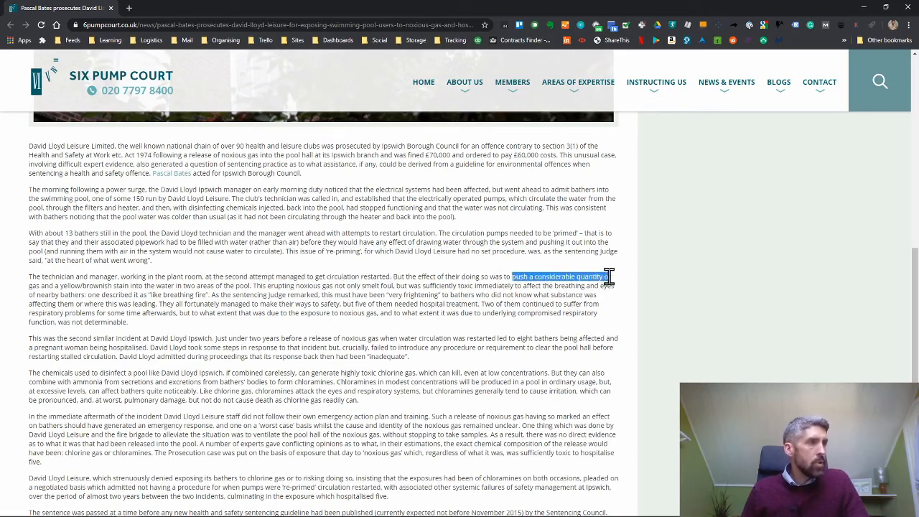
pyautogui.moveTo(609, 276); pyautogui.dragTo(161, 280)
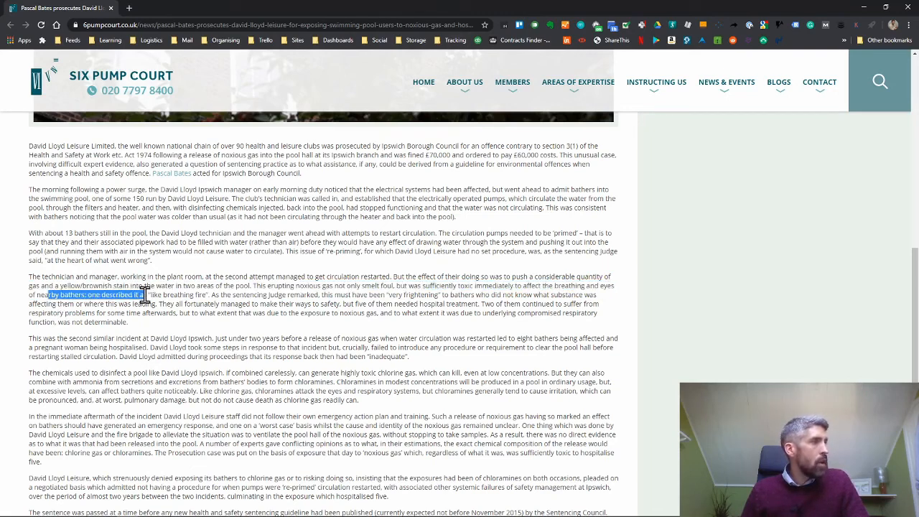
pyautogui.moveTo(144, 294); pyautogui.dragTo(215, 294)
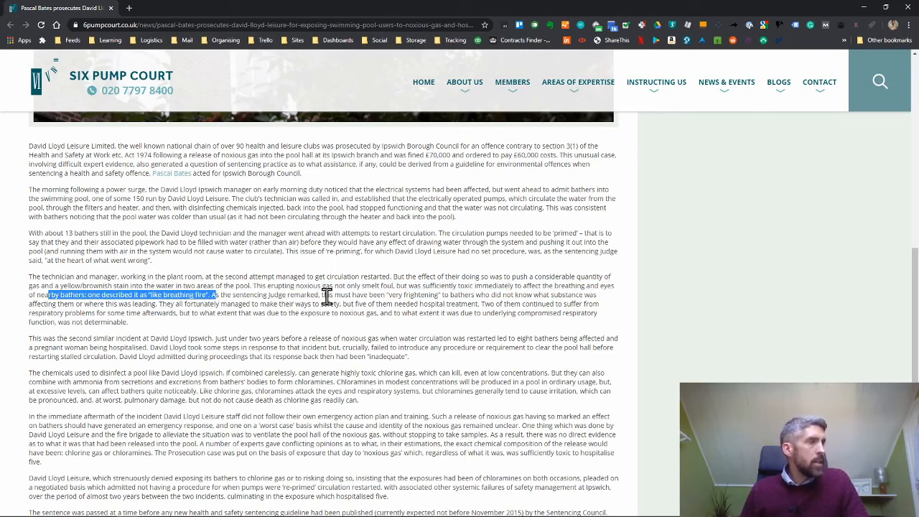
pyautogui.moveTo(399, 295)
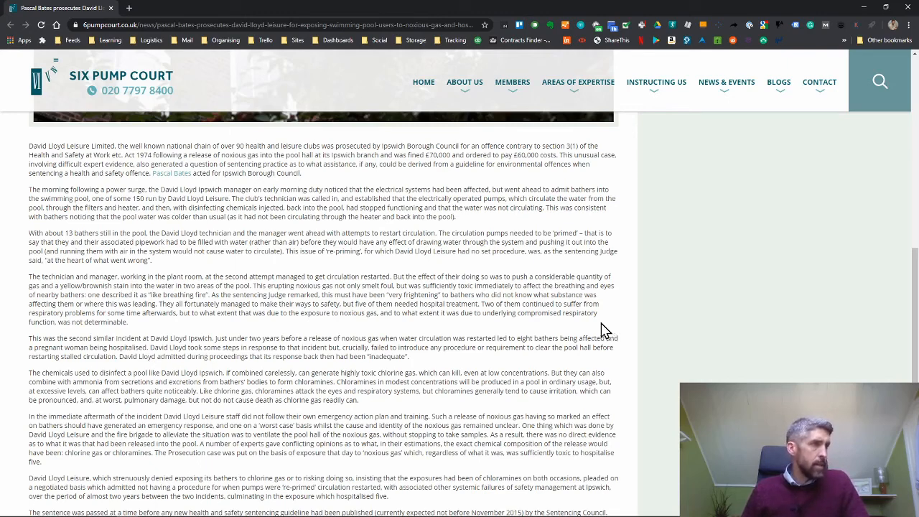
pyautogui.moveTo(554, 331)
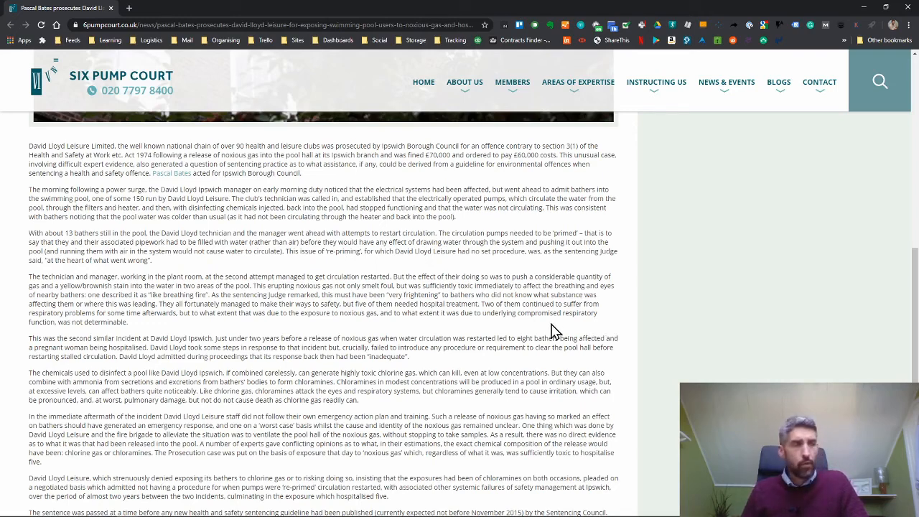
pyautogui.moveTo(280, 331)
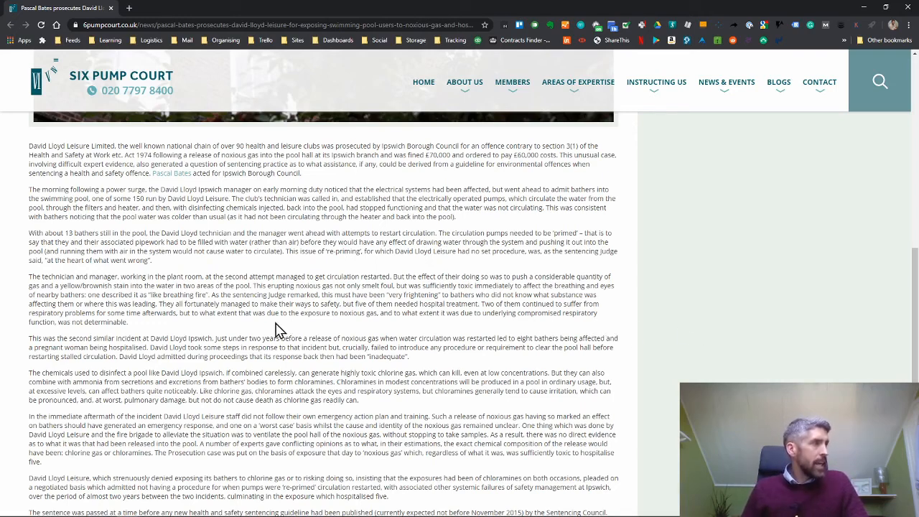
# - Highlight the noxious-gas phrase through the similar-incident sentence, then clear and reselect a word there
pyautogui.moveTo(72, 339); pyautogui.dragTo(166, 339)
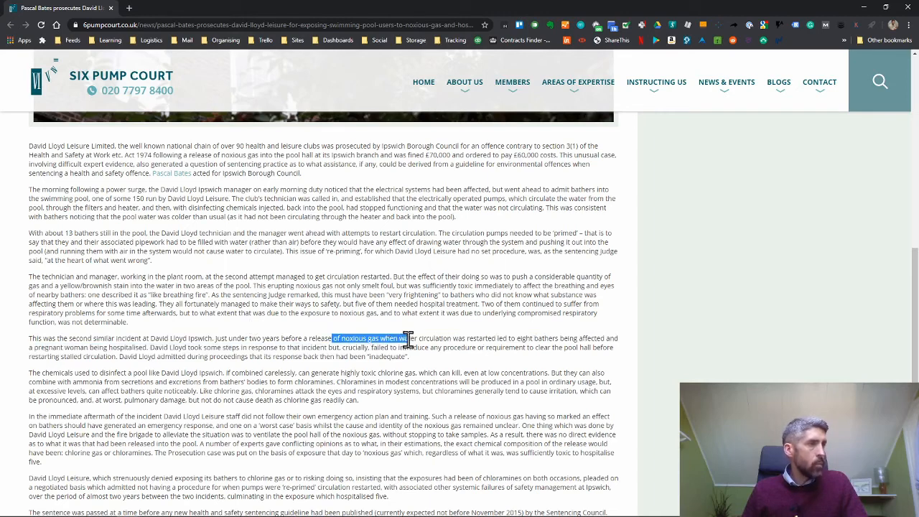
pyautogui.moveTo(405, 339); pyautogui.dragTo(535, 339)
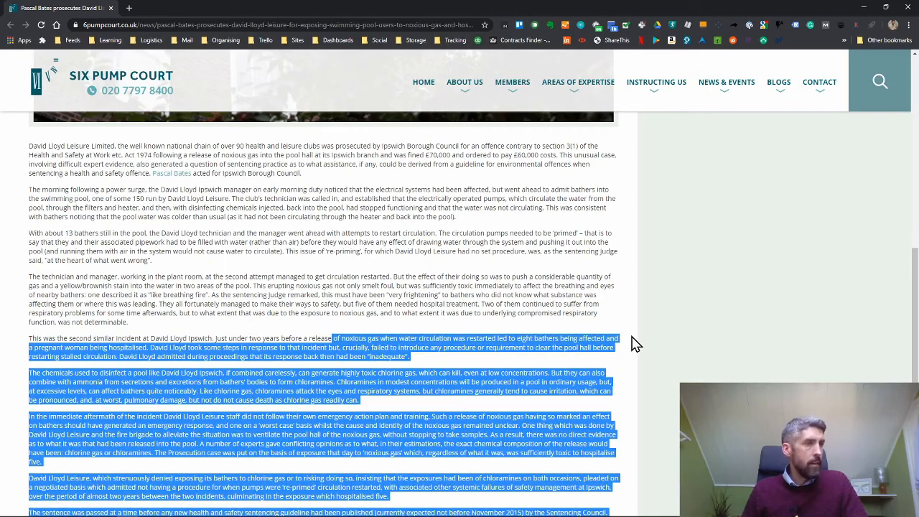
pyautogui.click(122, 352)
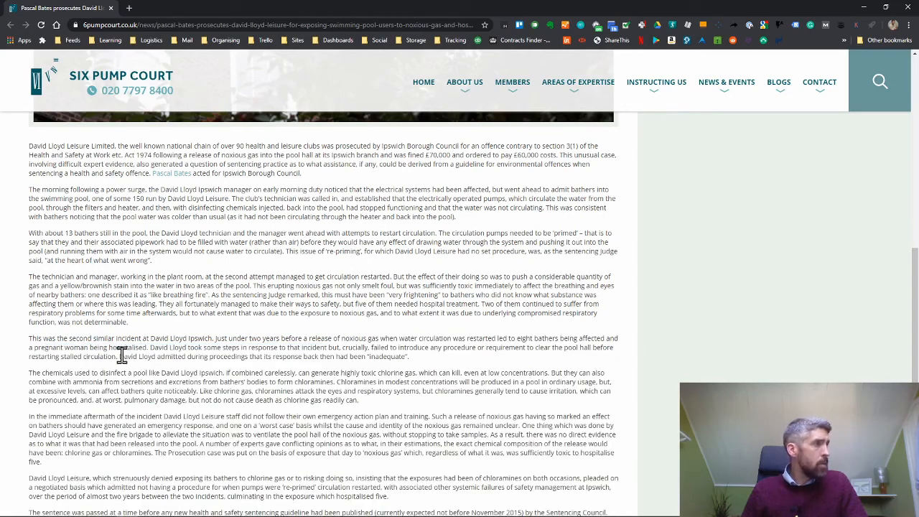
pyautogui.doubleClick(124, 348)
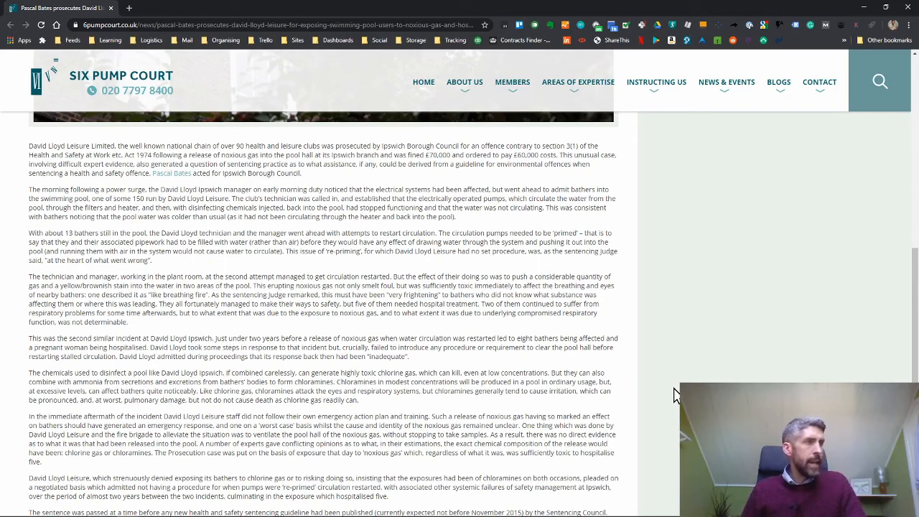
# - Scroll down to the sentencing section and the article's media coverage links
pyautogui.scroll(-3)
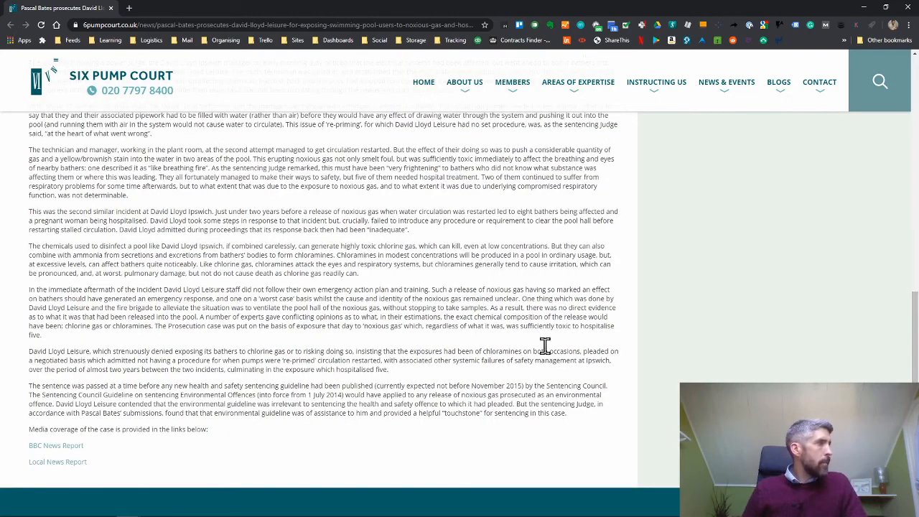